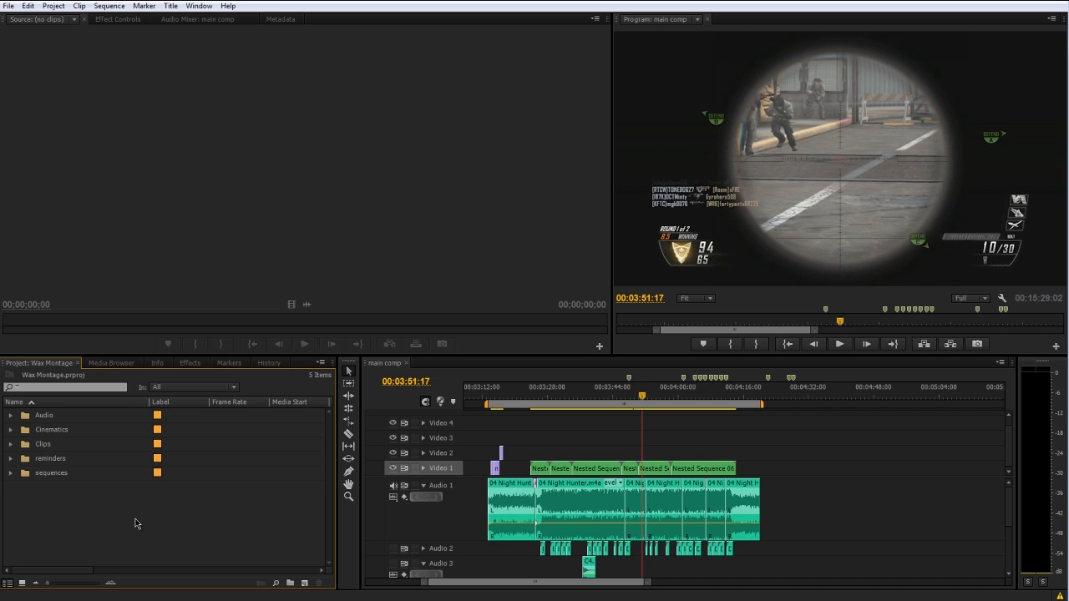
mouse_move(511, 399)
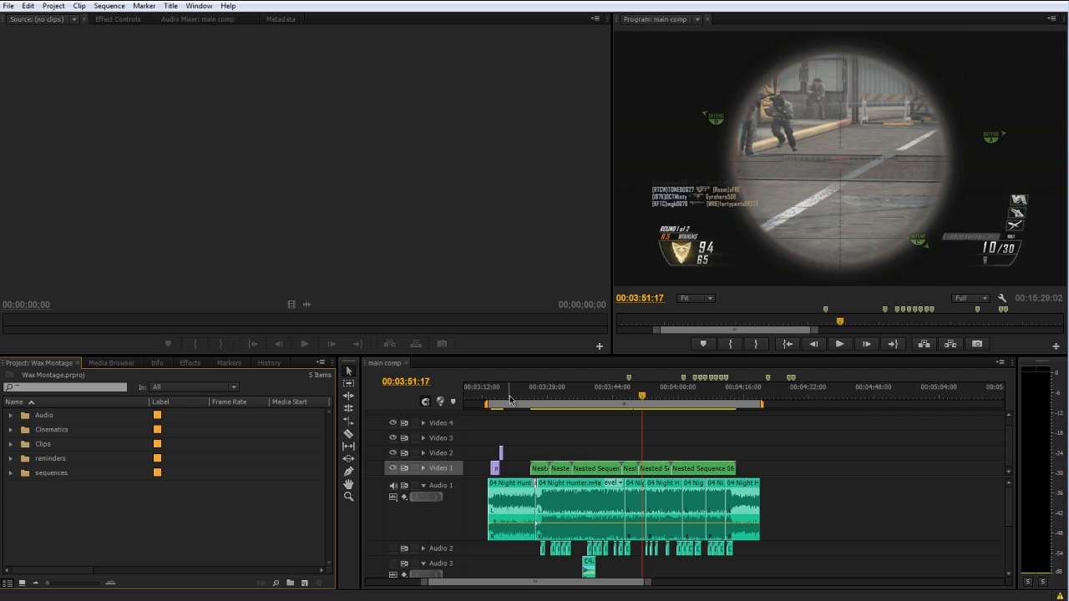
Step: Open the triple.mp4 sequence holding the triple clip and the Night Hunter song
click(80, 387)
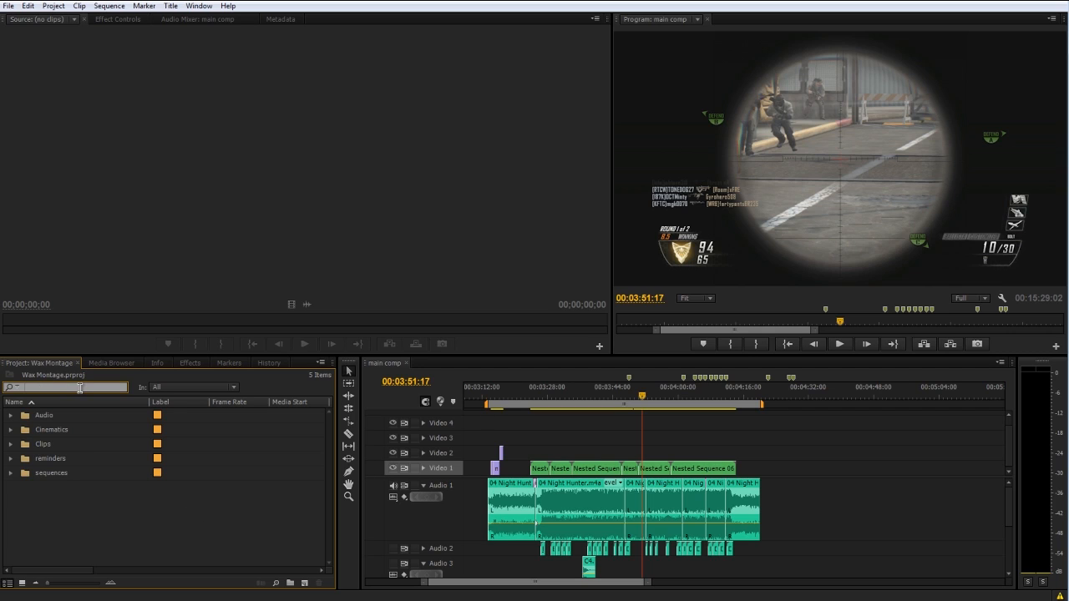
click(10, 444)
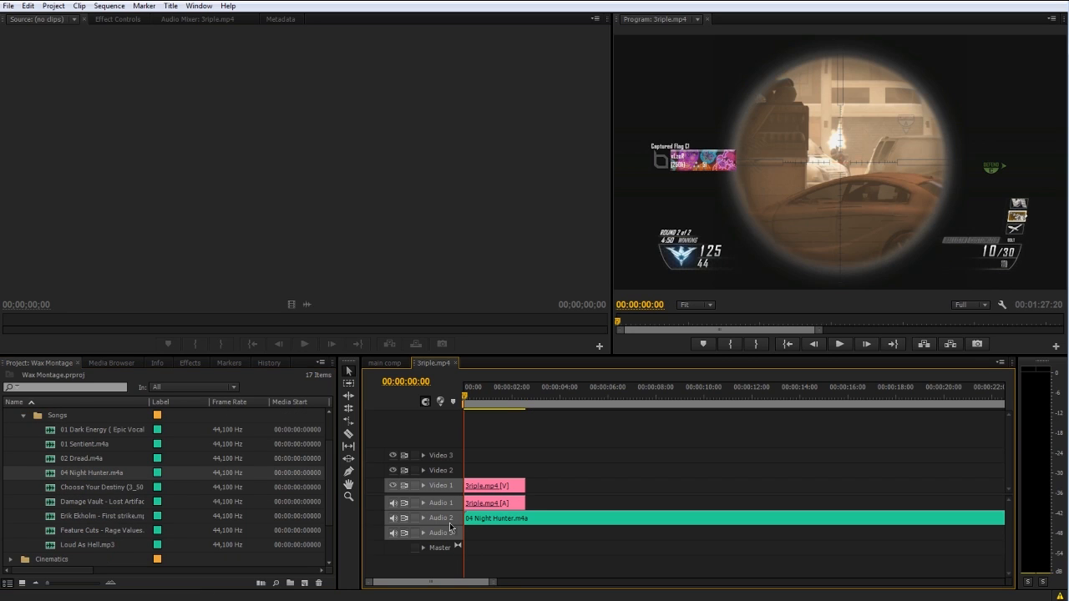
Step: Expand the song track, remove the triple clip, and load Sman Ballista.mp4 in the Source monitor
click(423, 518)
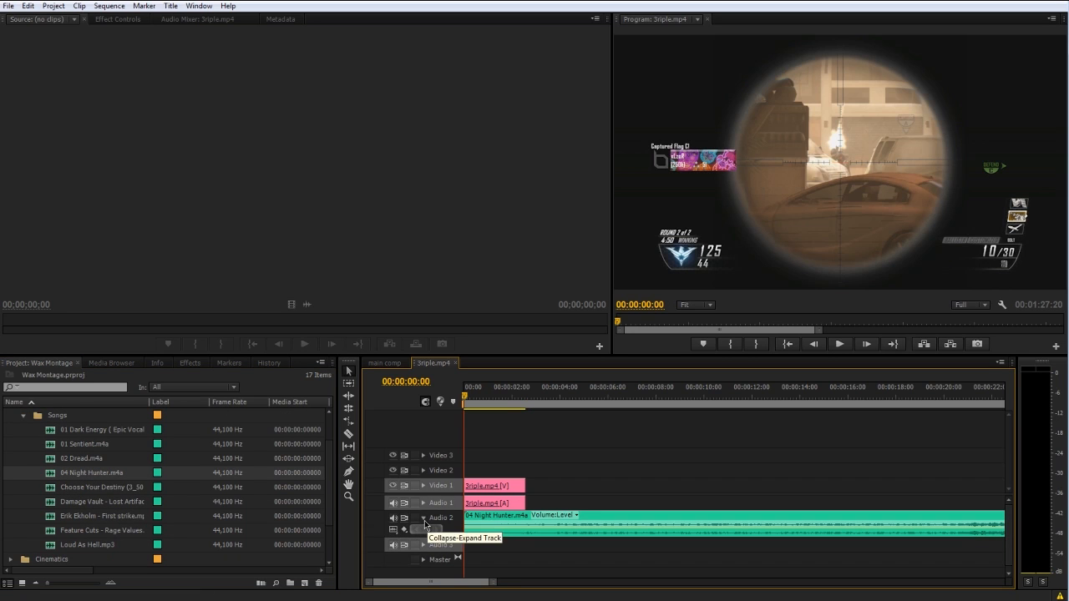
click(423, 518)
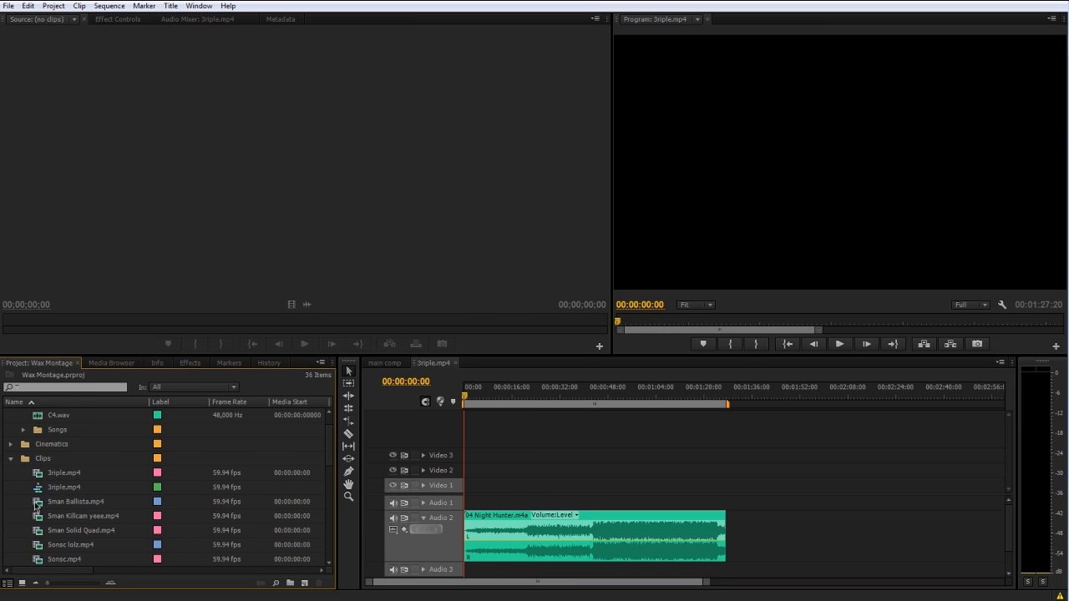
double_click(76, 501)
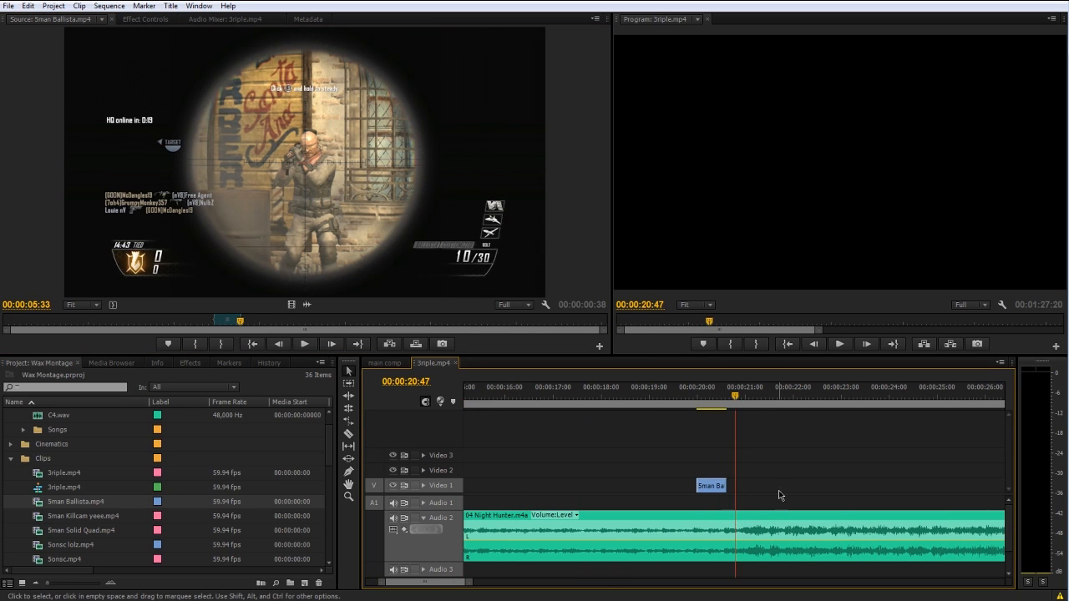
Step: Add the Ballista EQ.aif gunshot from Audio > BO2 Gunshots onto Audio 3 under the clip
click(537, 394)
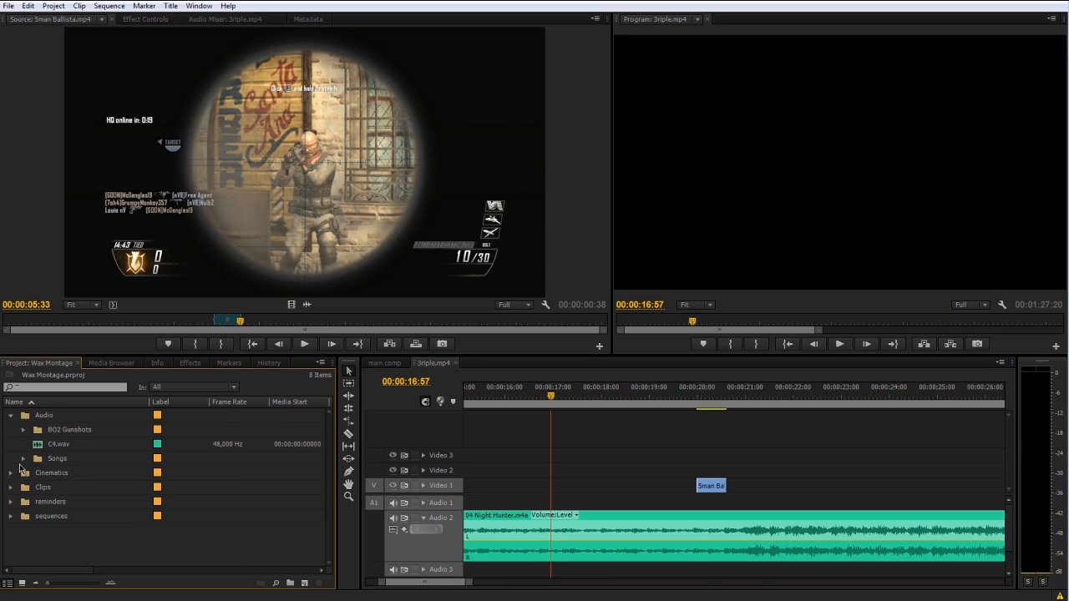
click(25, 429)
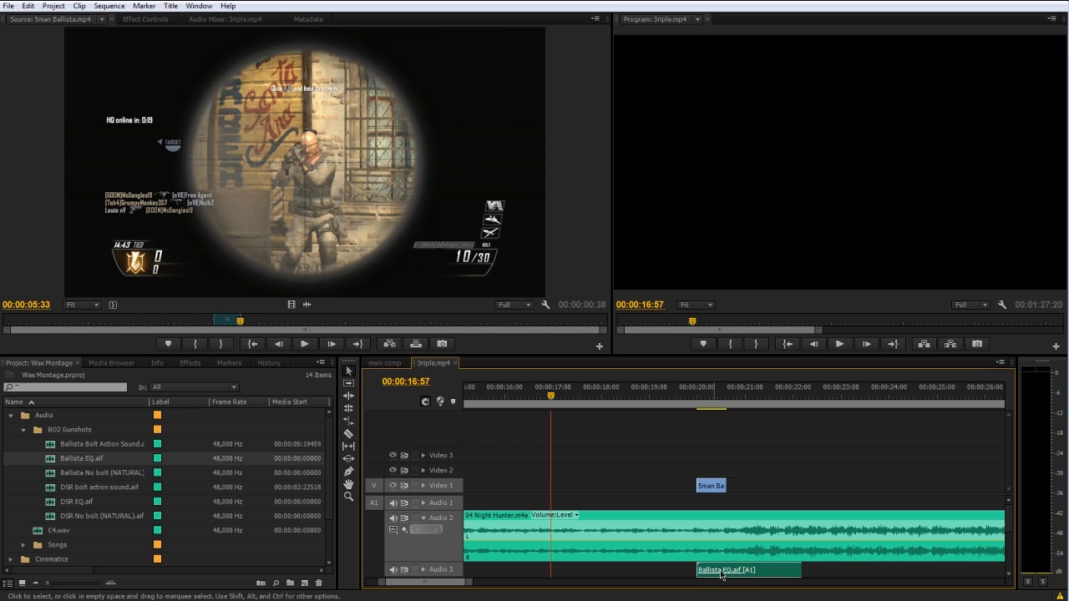
click(682, 387)
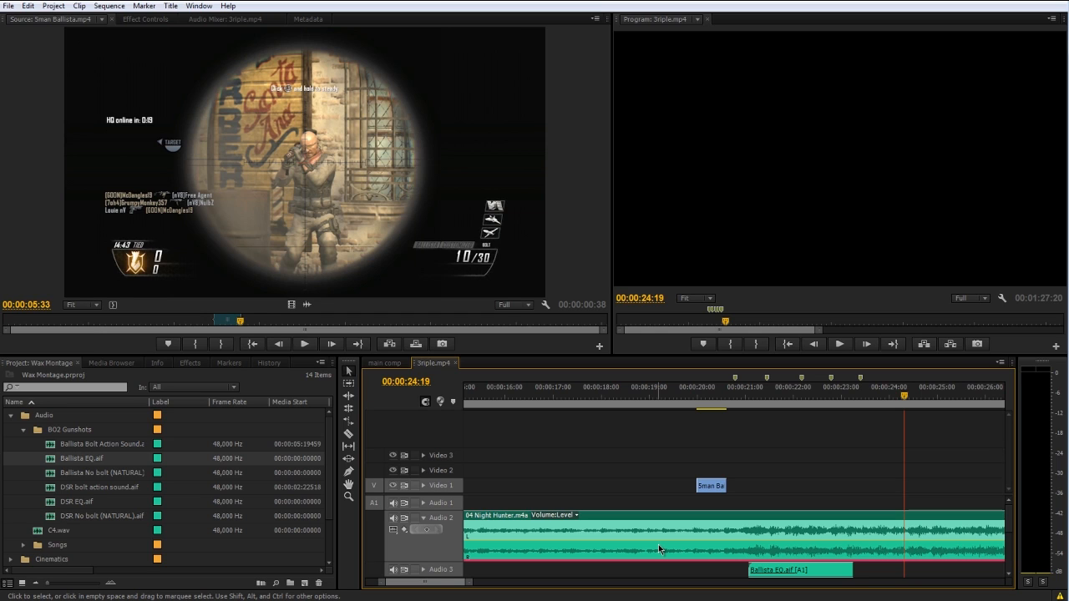
click(384, 362)
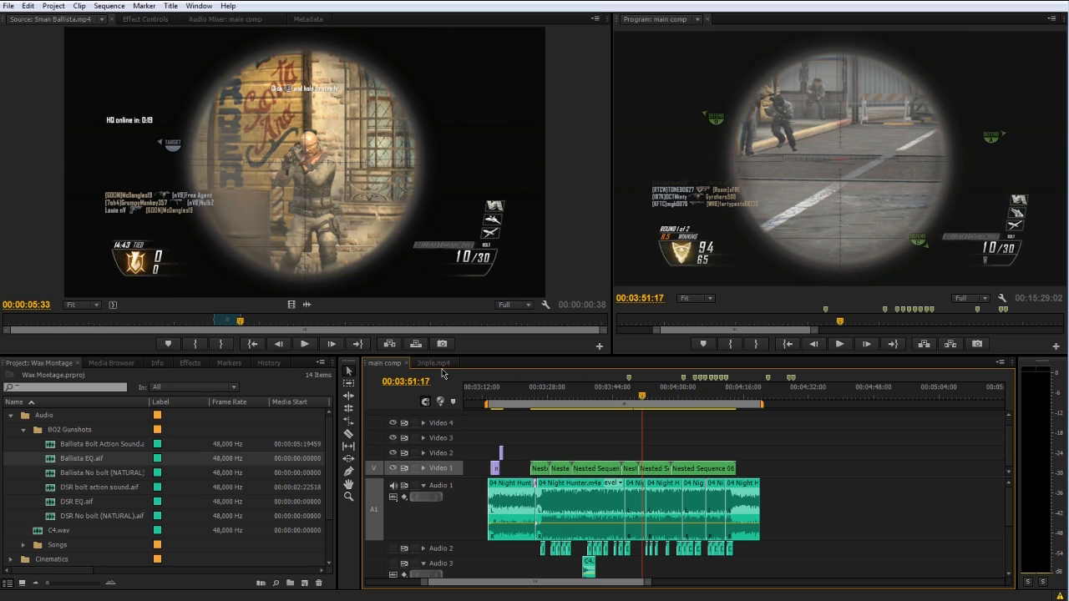
mouse_move(538, 416)
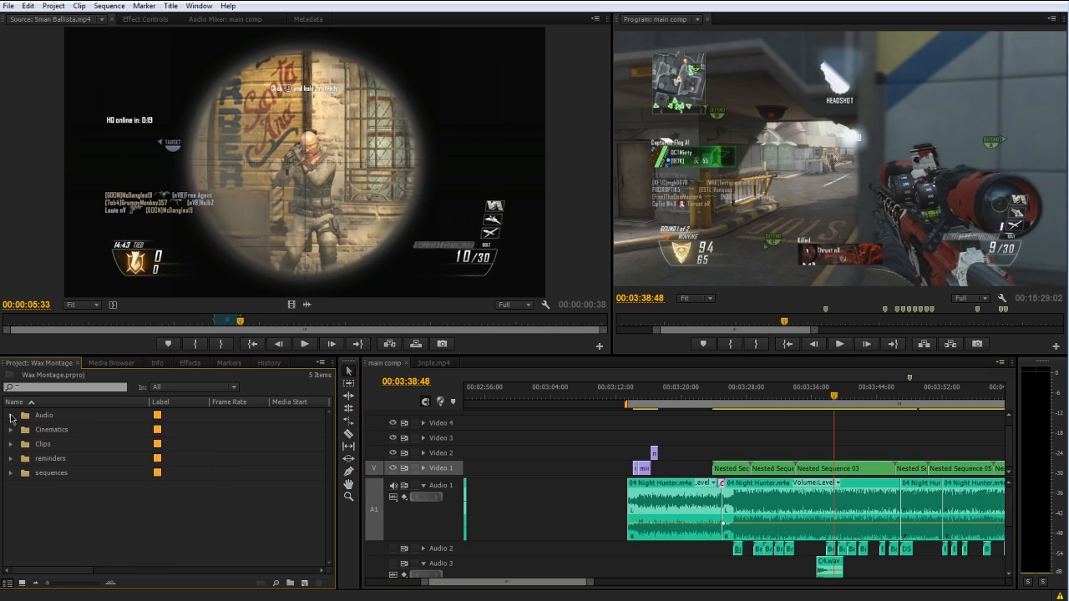
mouse_move(13, 474)
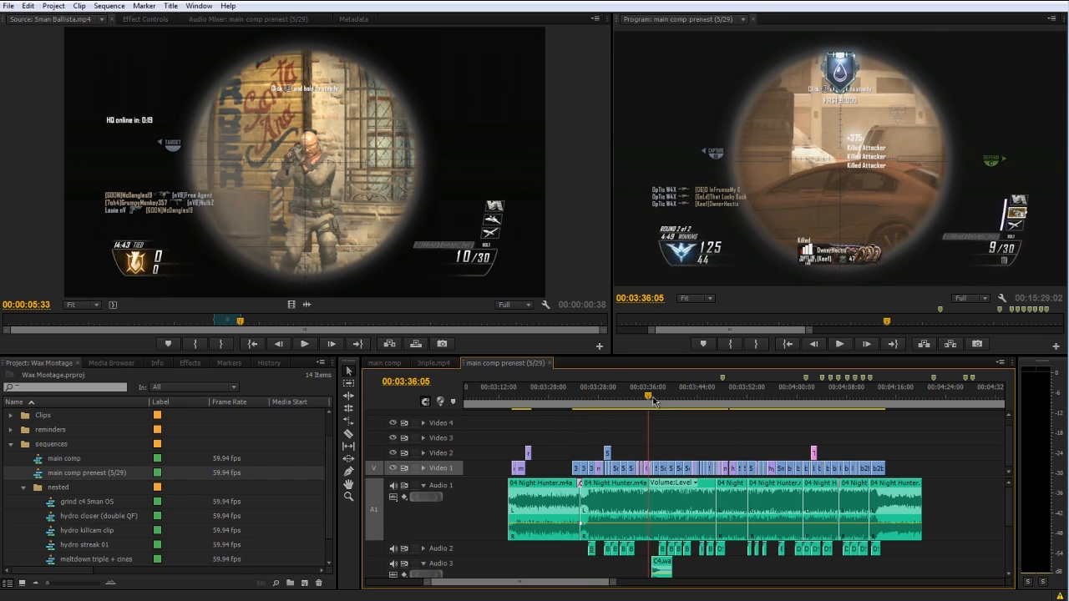
Step: Leave the duplicated main comp and switch to a fresh empty After Effects project
click(838, 344)
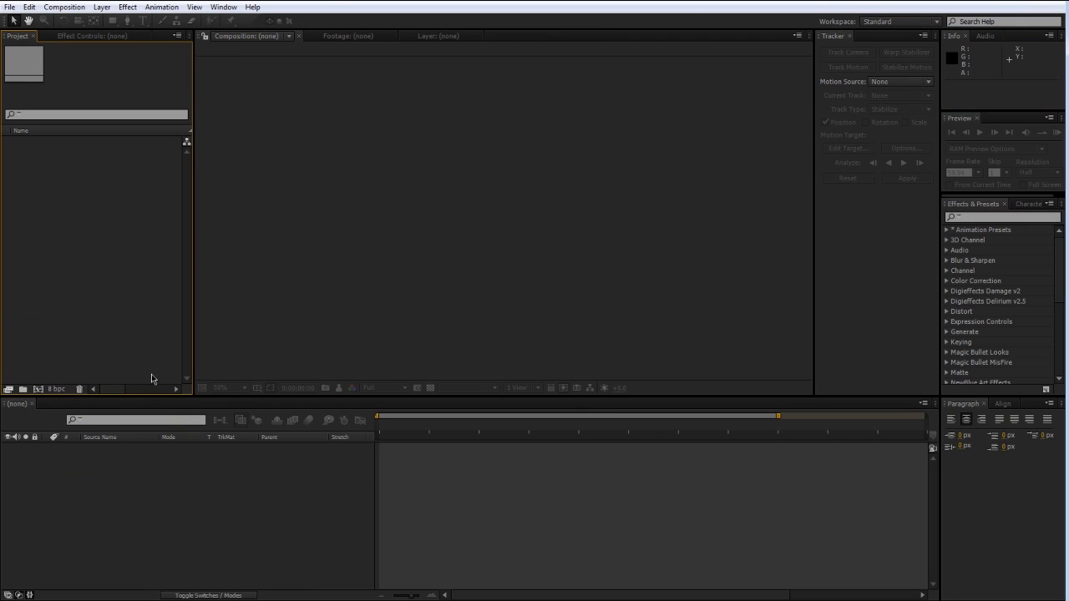
Step: Create a new composition named 'main com' with a four-minute duration
click(63, 7)
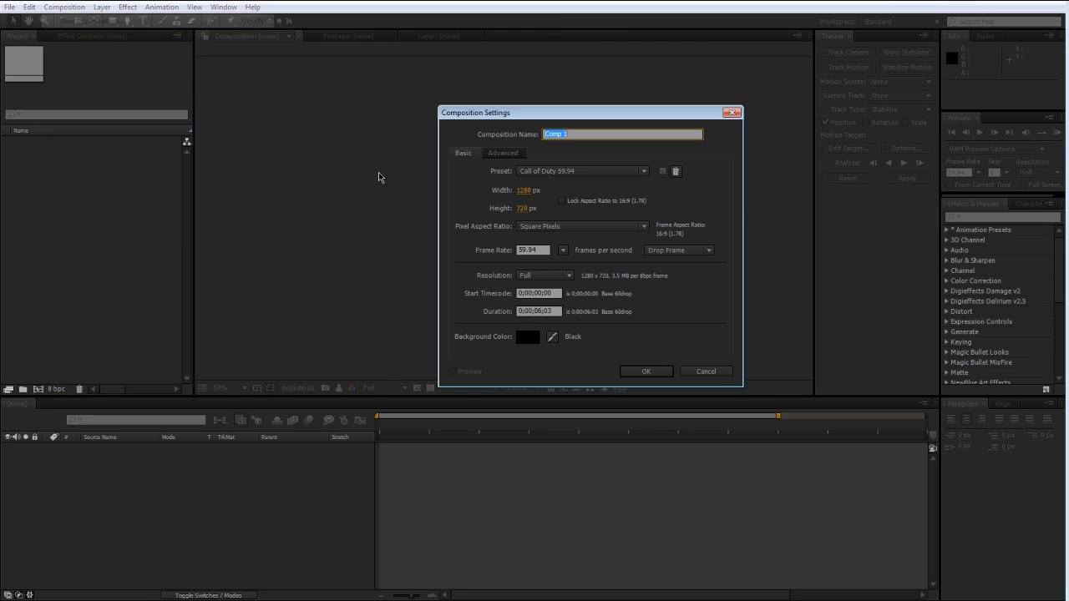
click(537, 311)
text(5..)
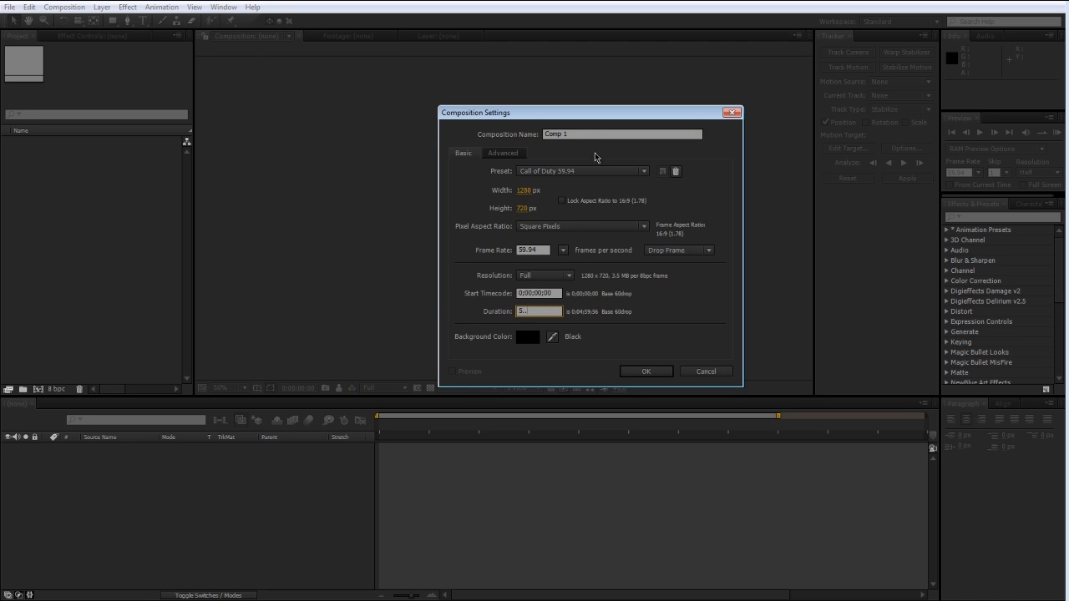
text(main com)
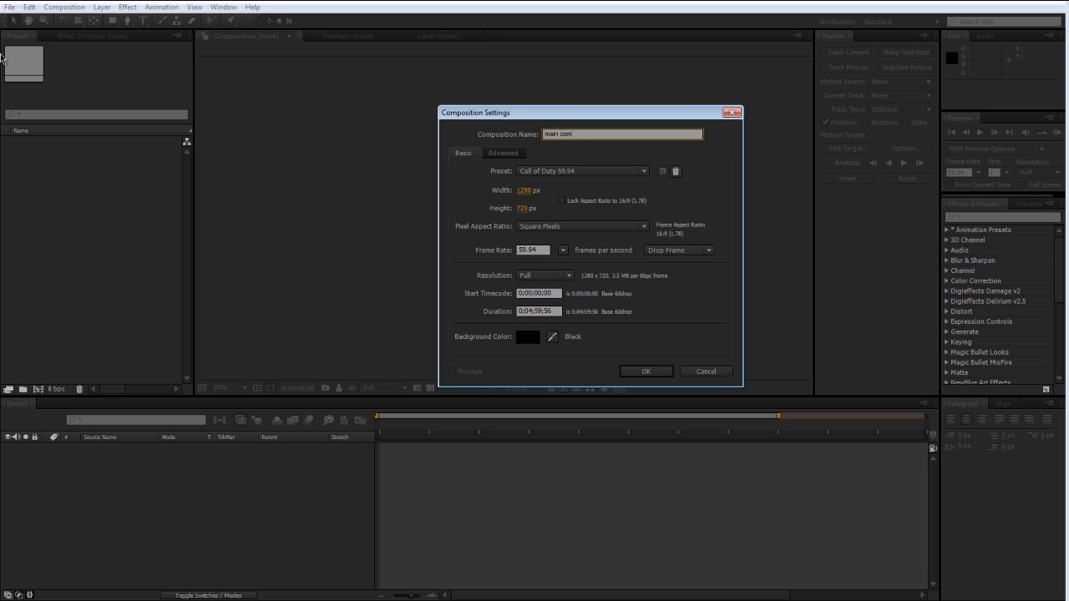
click(645, 371)
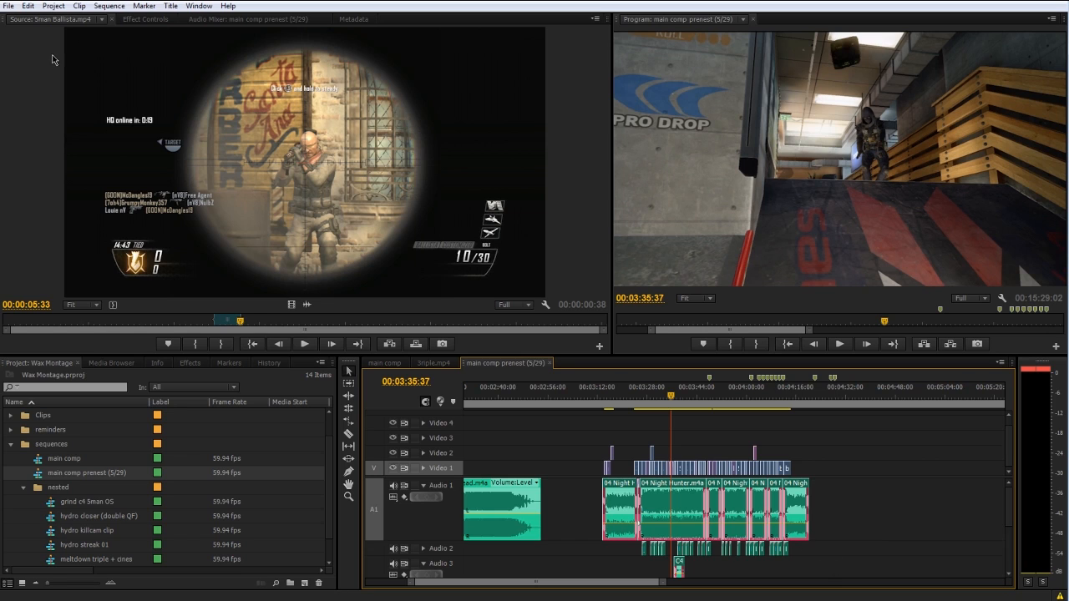
Step: Select and copy all clips of the duplicated main comp sequence
click(27, 6)
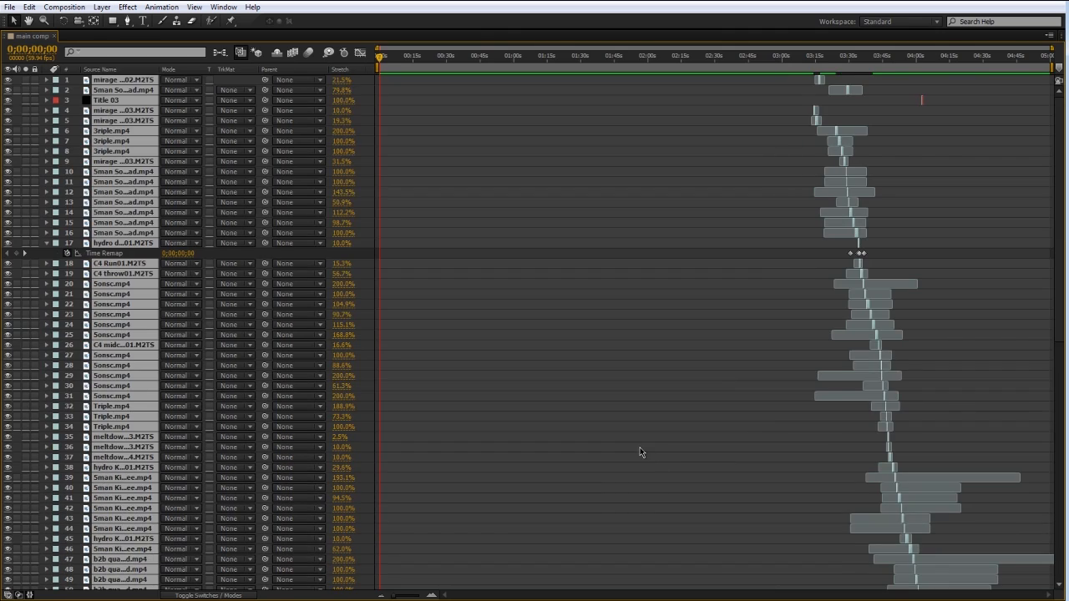
mouse_move(810, 133)
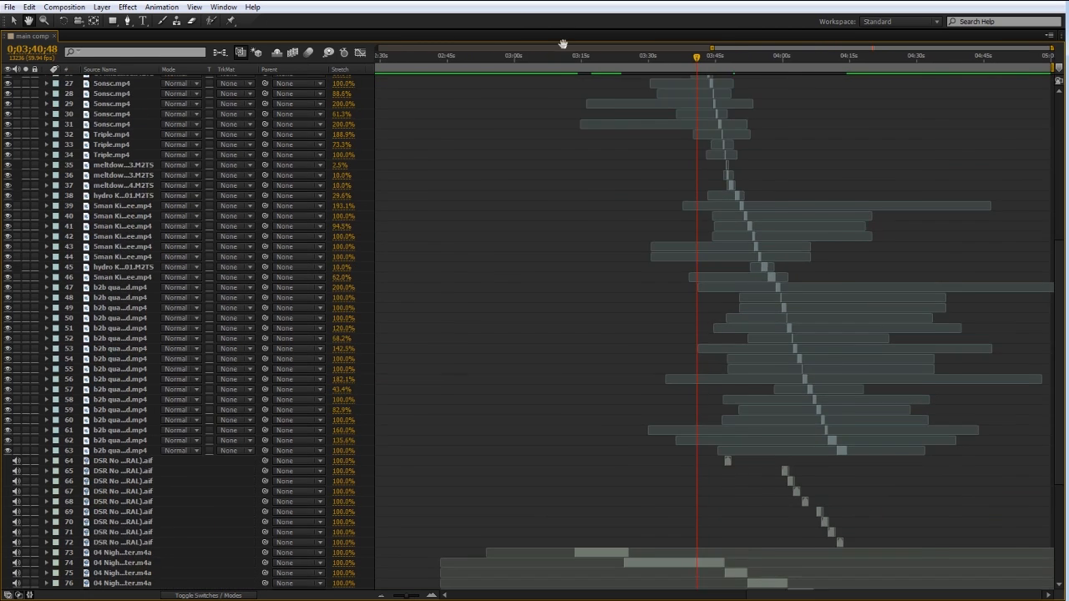
Step: Paste the copied Premiere clips into main com as layers and scroll through them
scroll(down, 3)
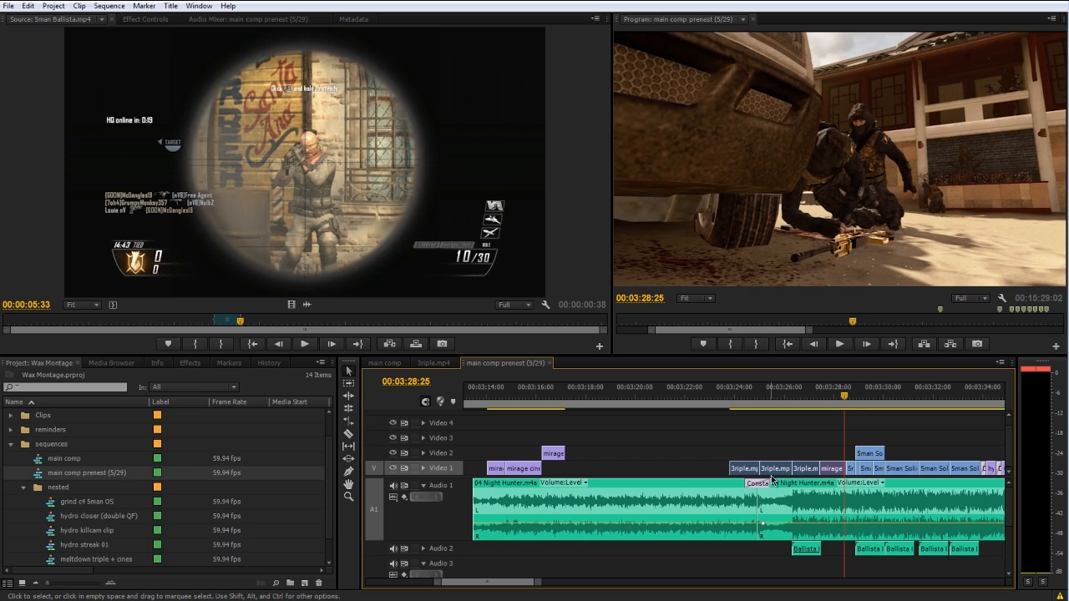
mouse_move(736, 456)
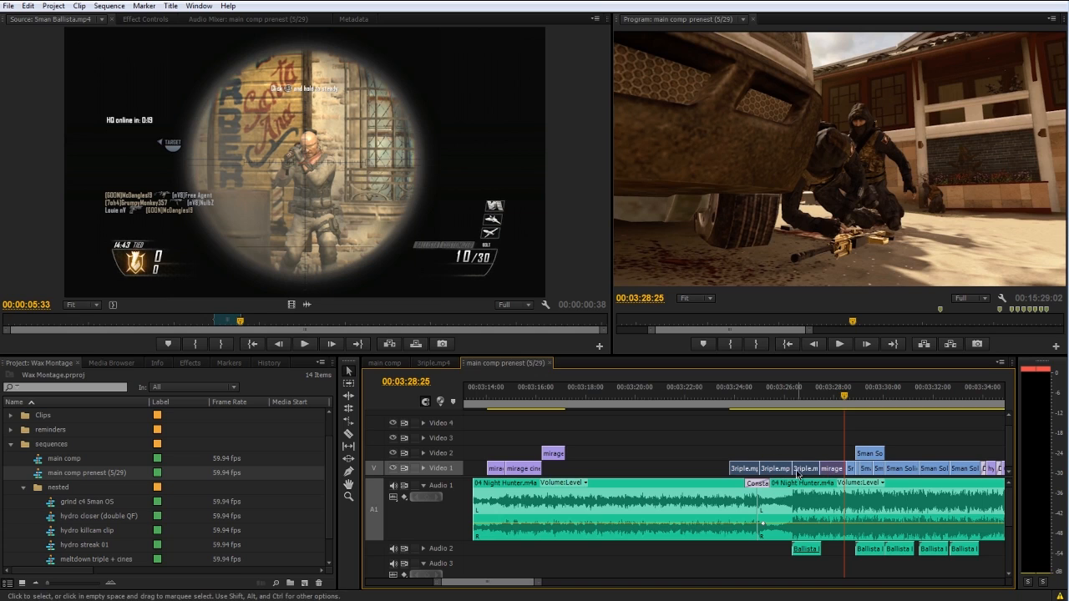
Step: Nest the selected clips near the playhead into one nested sequence (mirage triple)
right_click(805, 468)
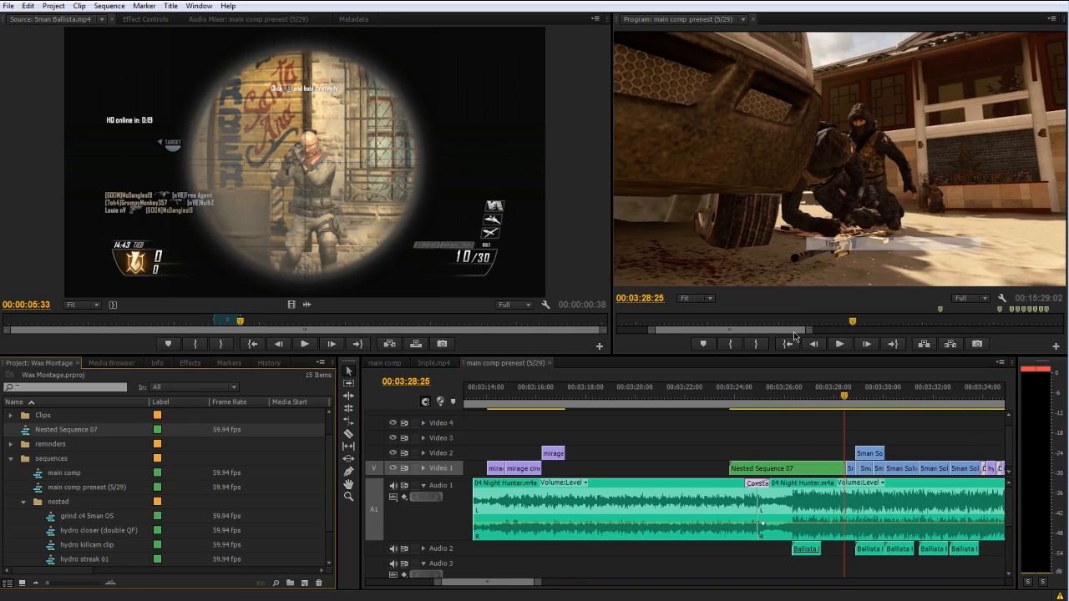
click(769, 468)
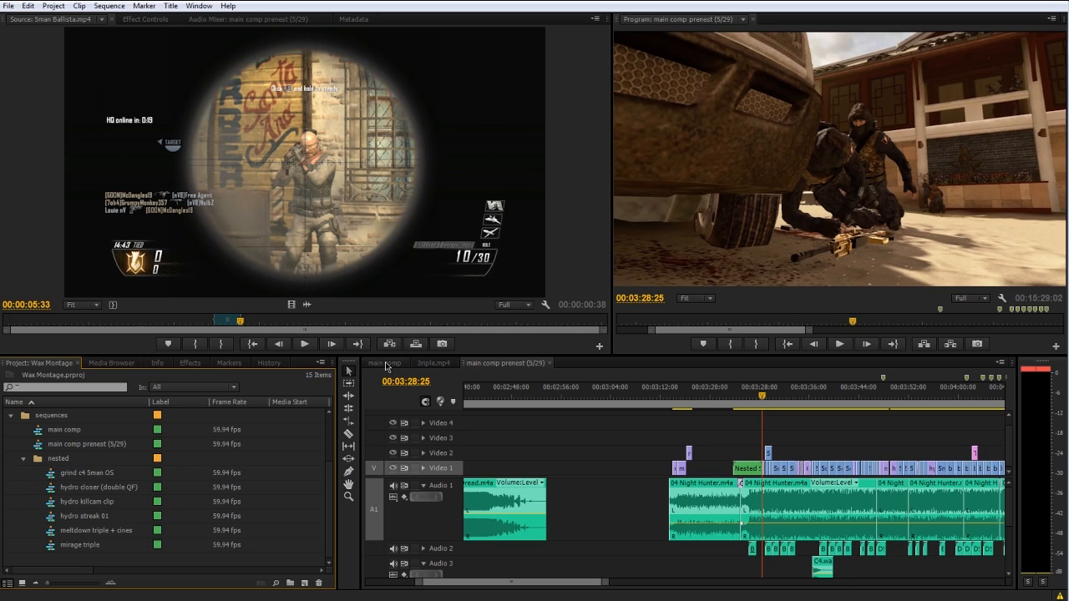
Step: Switch to the main comp sequence showing its row of nested clips
click(384, 363)
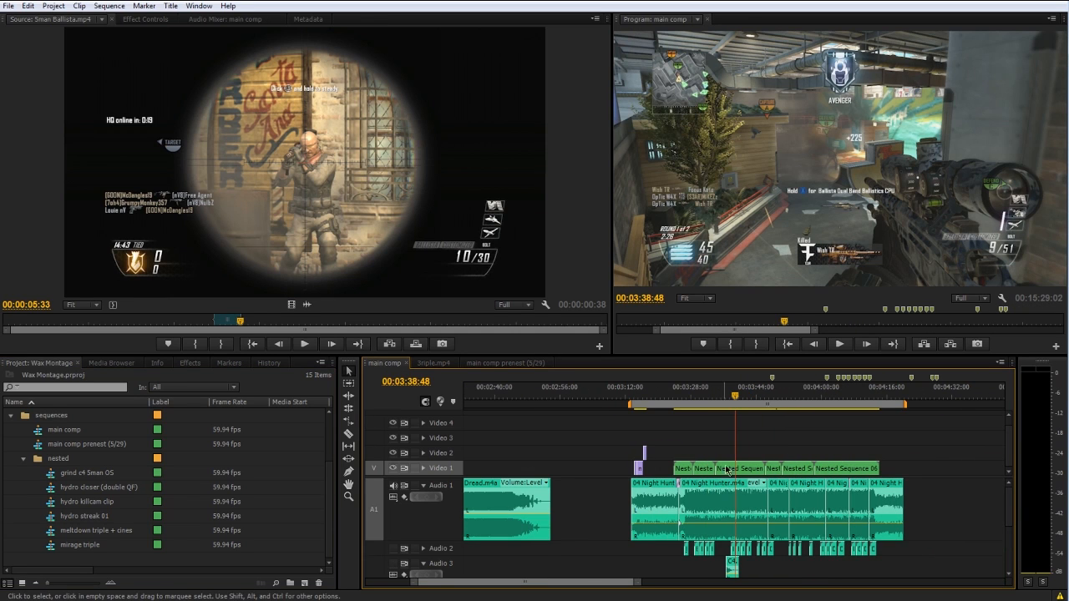
mouse_move(855, 475)
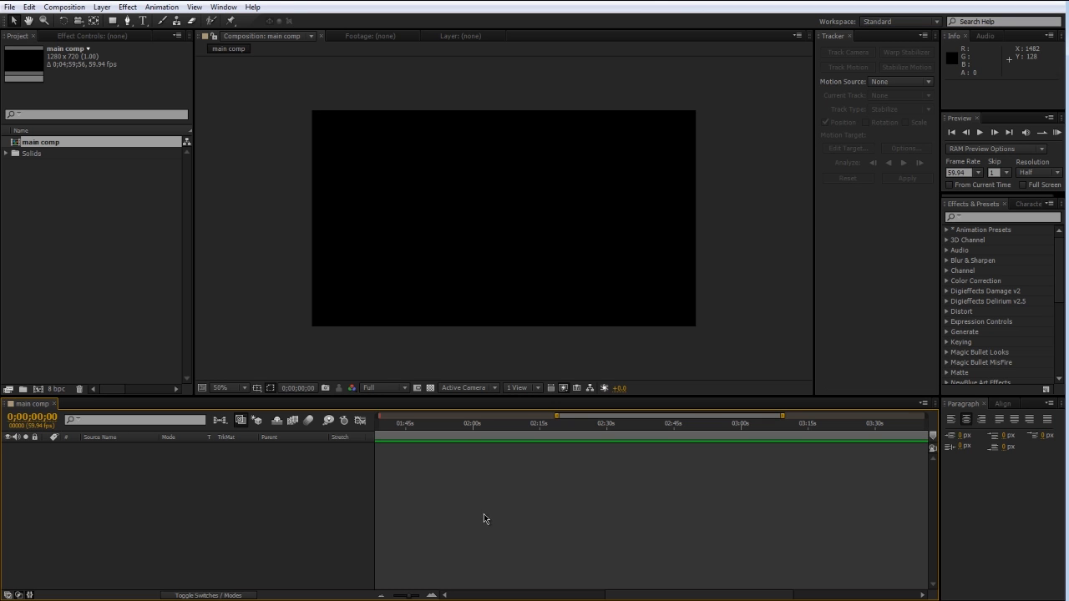
mouse_move(130, 473)
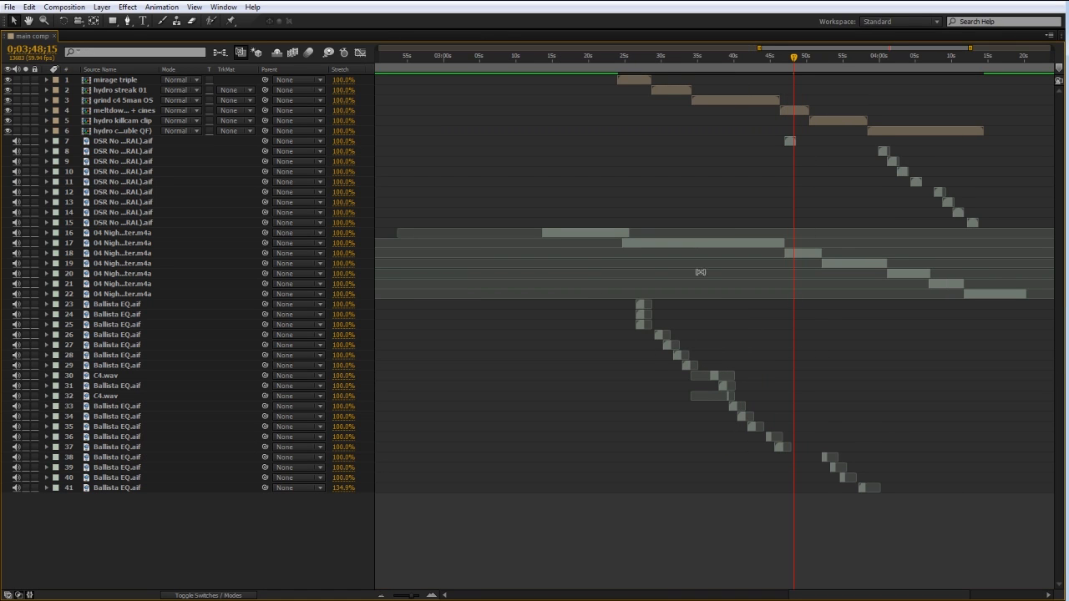
Step: Select the split Night Hunter music fragments among the pasted layers to consolidate them
click(120, 232)
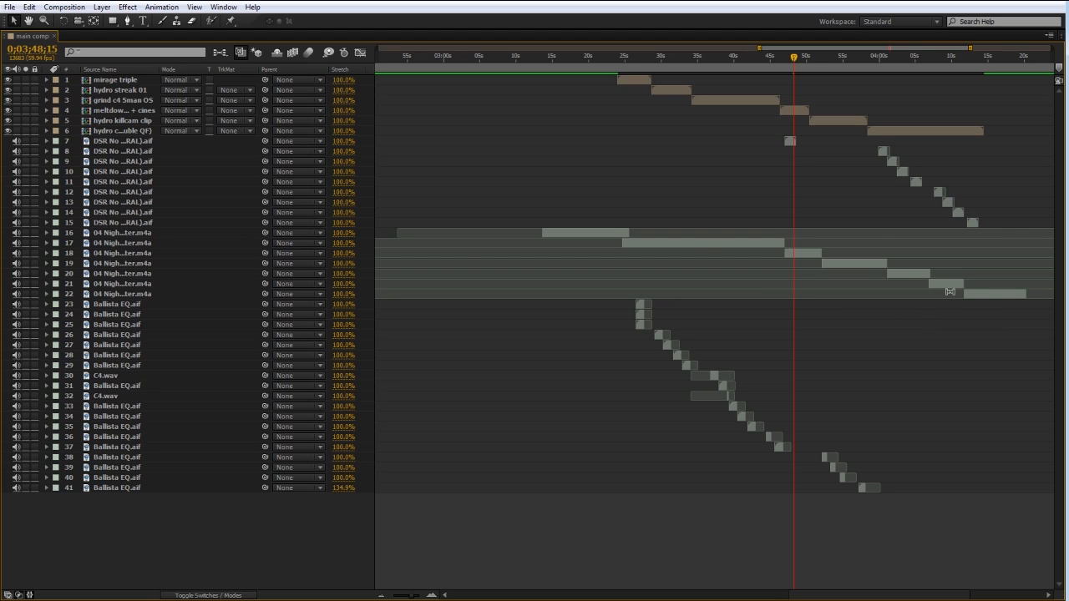
mouse_move(768, 407)
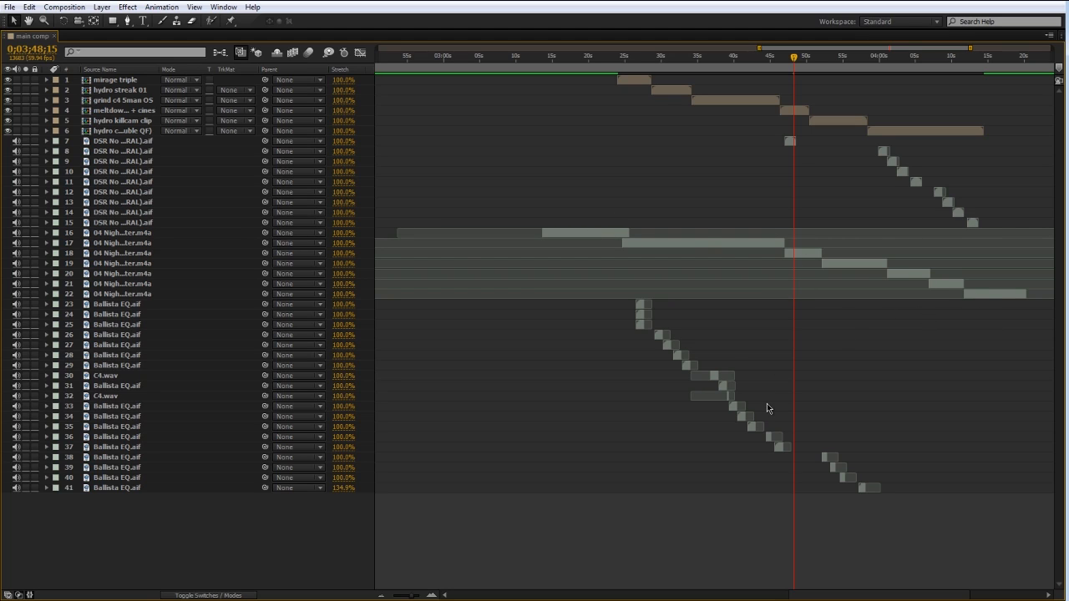
click(121, 244)
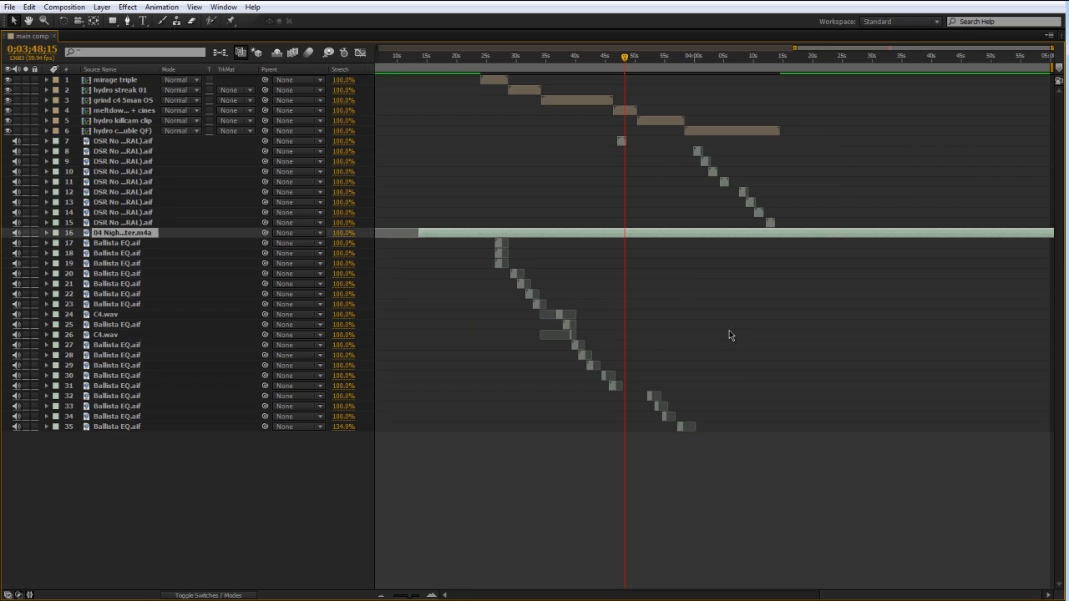
mouse_move(625, 429)
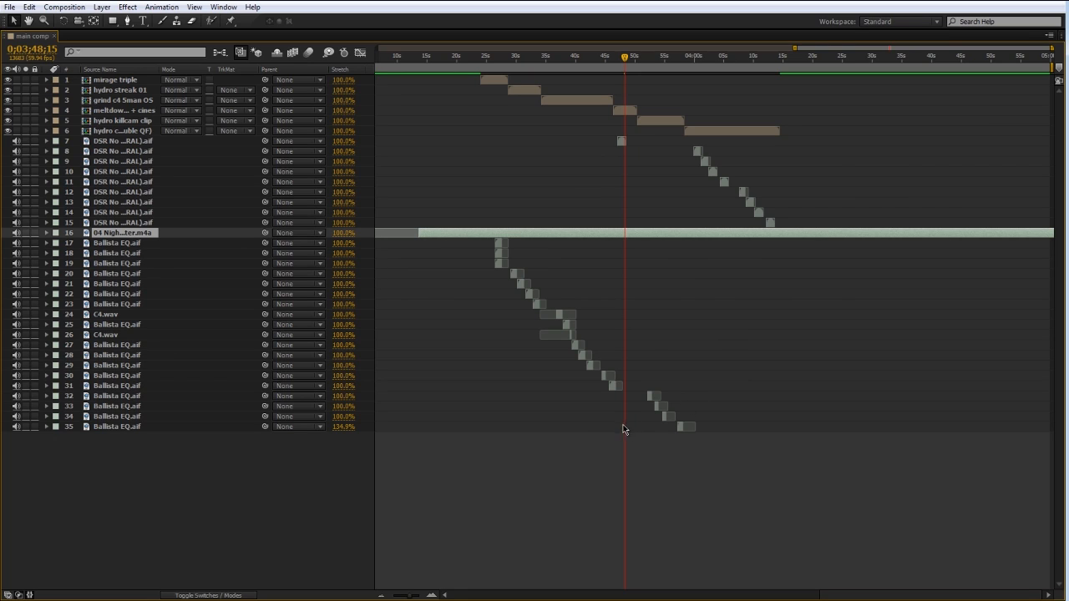
mouse_move(565, 433)
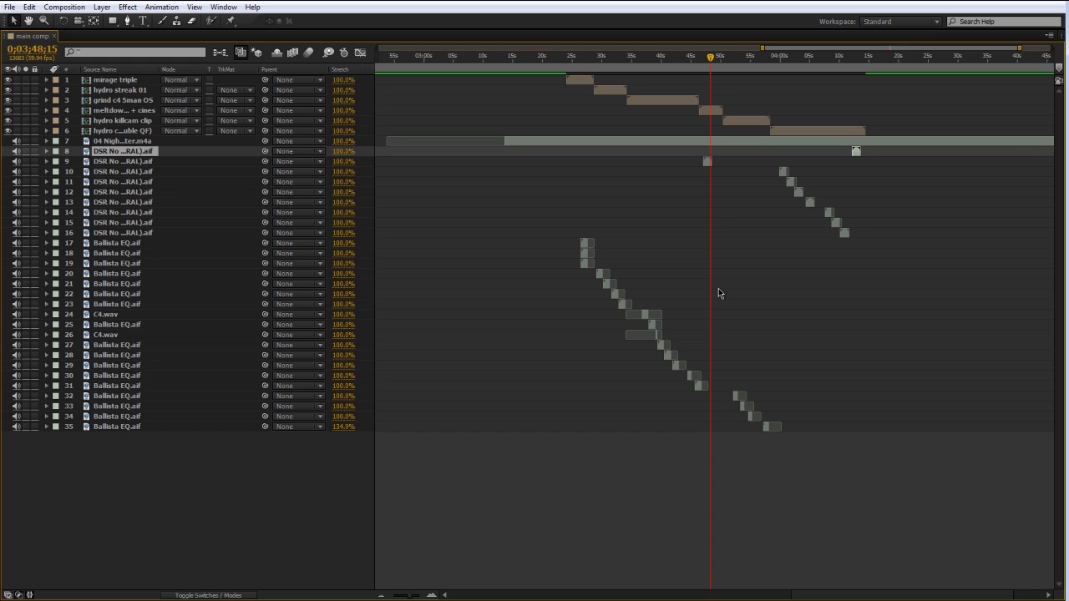
mouse_move(521, 138)
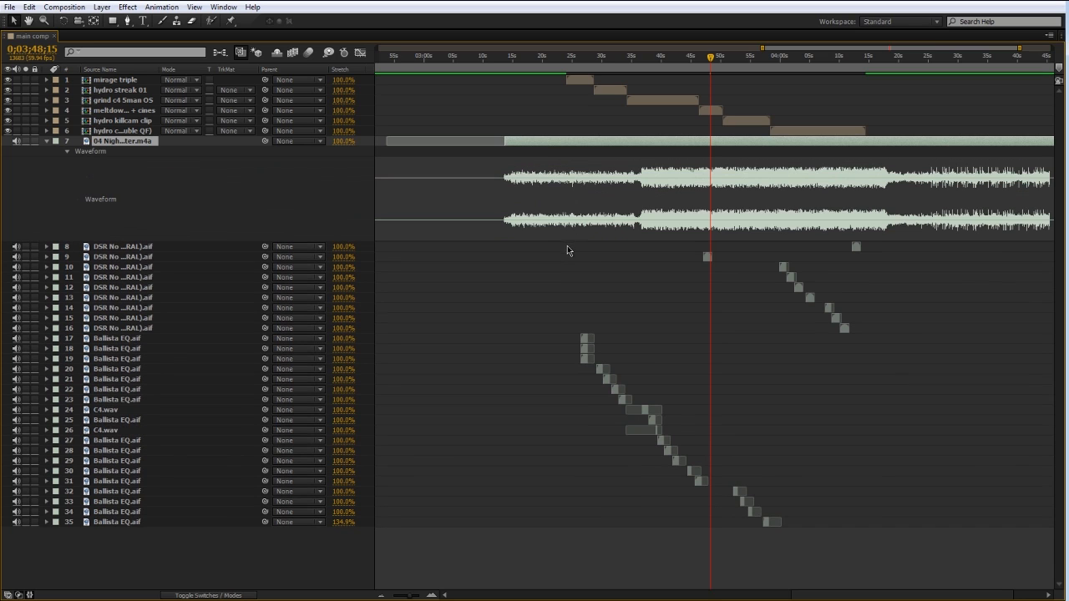
mouse_move(668, 264)
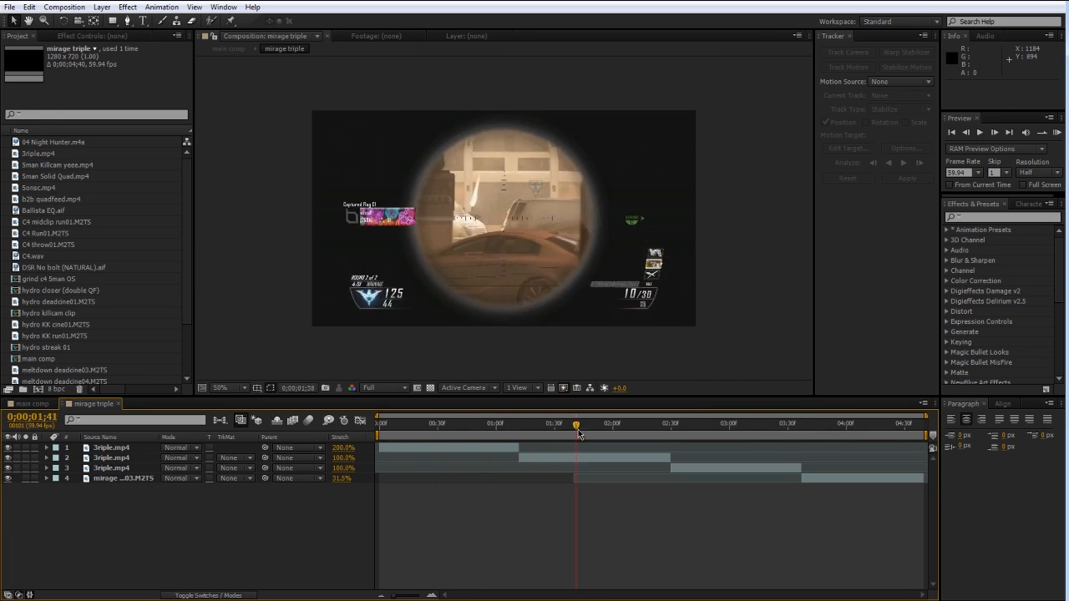
Step: Scrub the mirage triple precomp timeline back to preview the scoped sniper clip earlier
drag(576, 424, 548, 424)
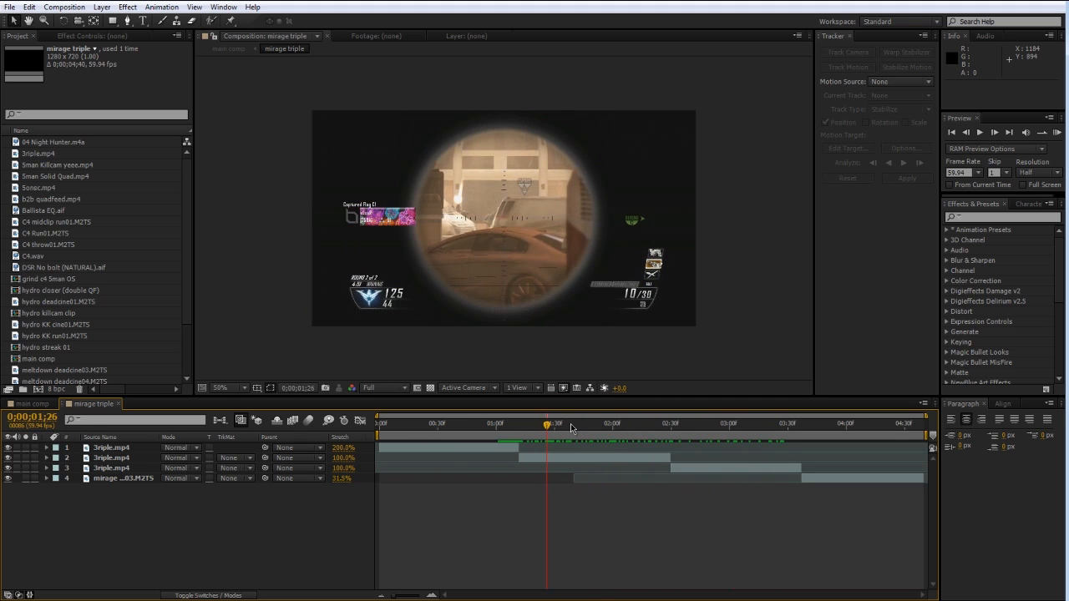
mouse_move(571, 424)
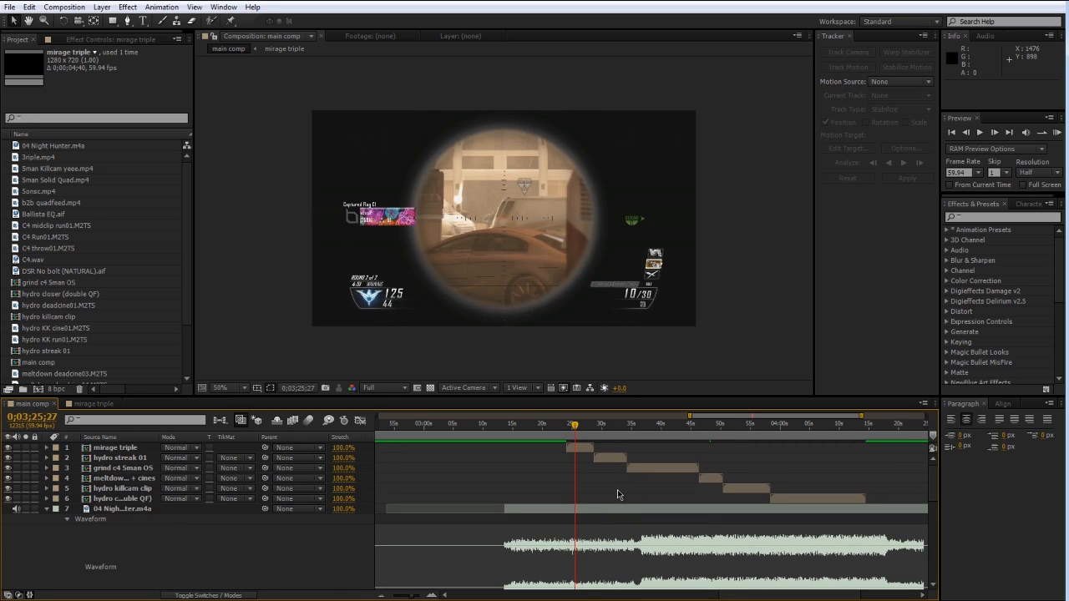
mouse_move(591, 491)
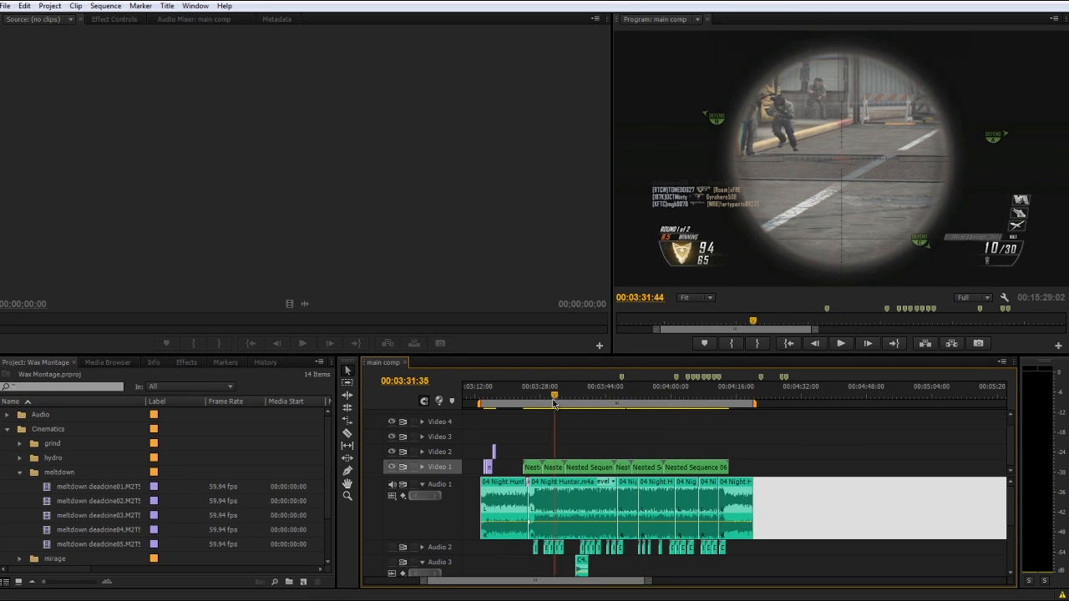
Step: Place the playhead at the start of the nested clips and play the main comp sequence
click(840, 344)
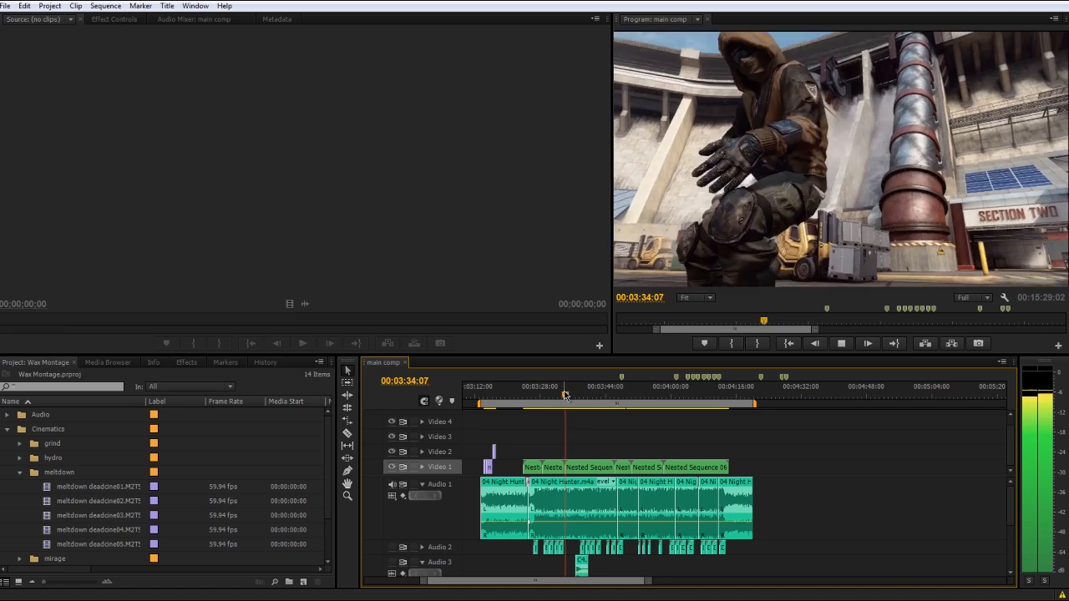
click(842, 344)
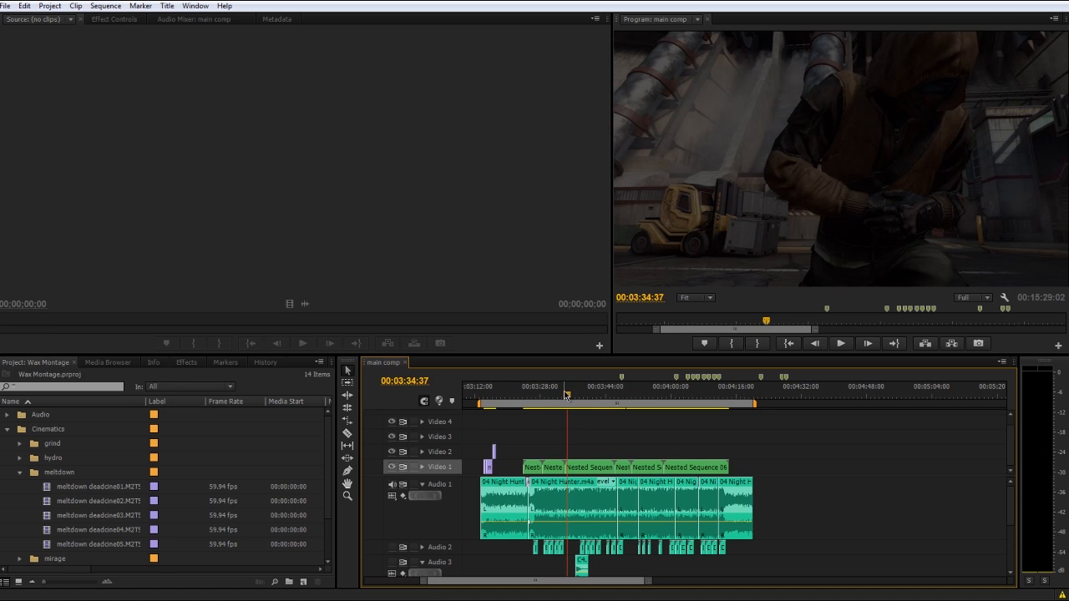